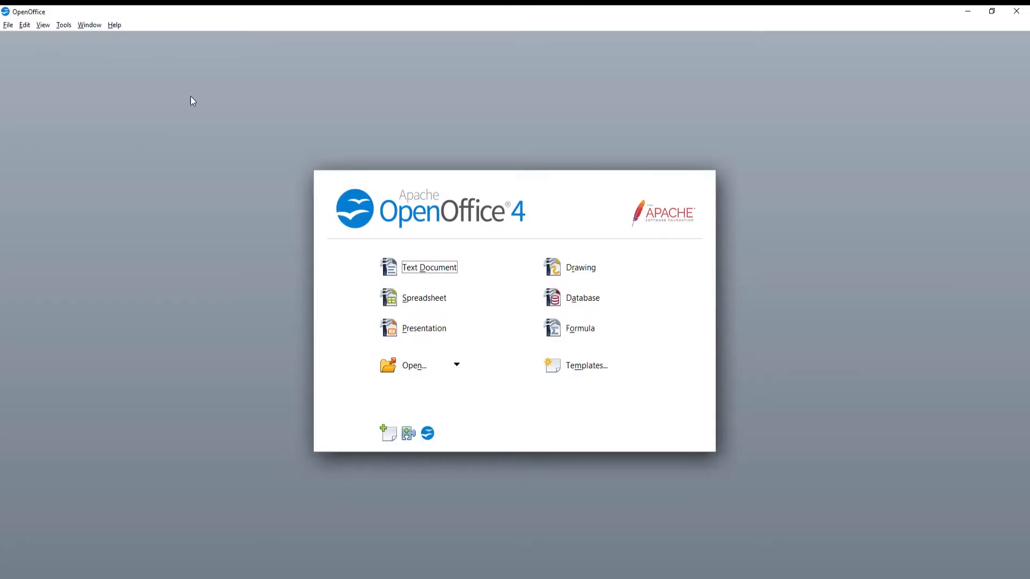
Step: Create a new blank spreadsheet, Untitled 1, from the Start Center
left_click(424, 298)
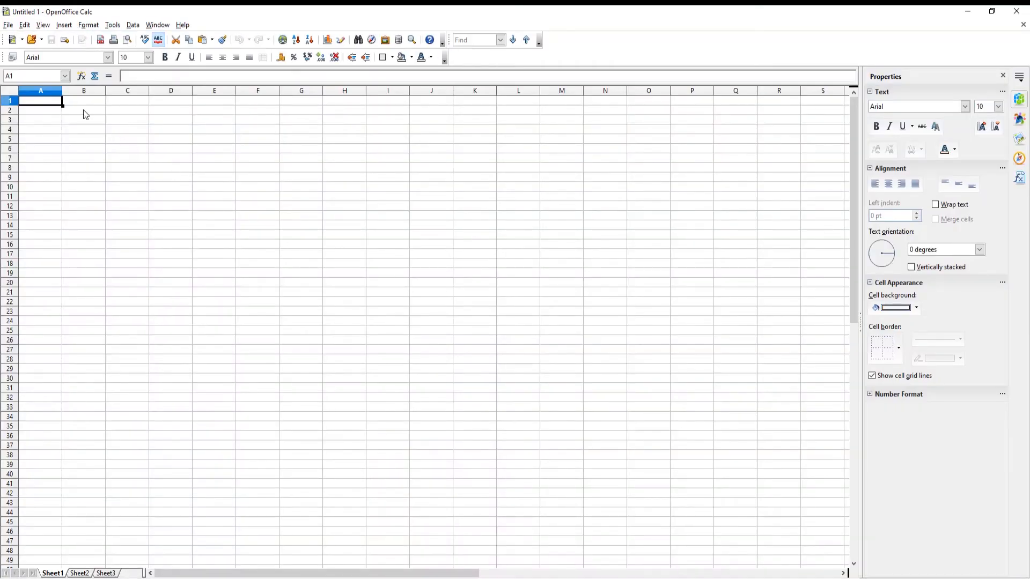
Step: Format B2:C9 with font size 20, centred, taller rows, and enter 31 and 59 in B2:B3
left_click_drag(83, 109, 126, 177)
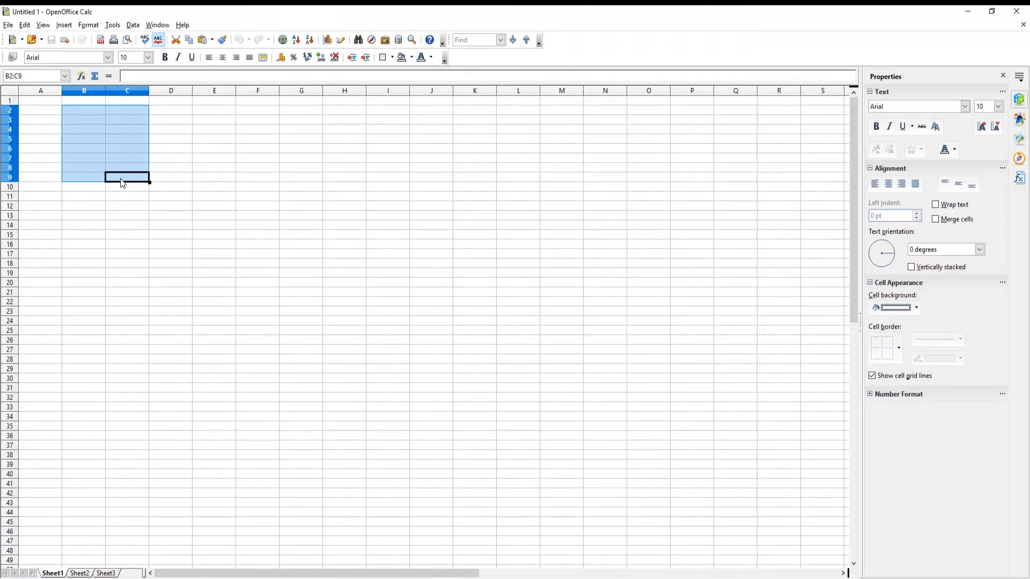
left_click(146, 58)
type("59")
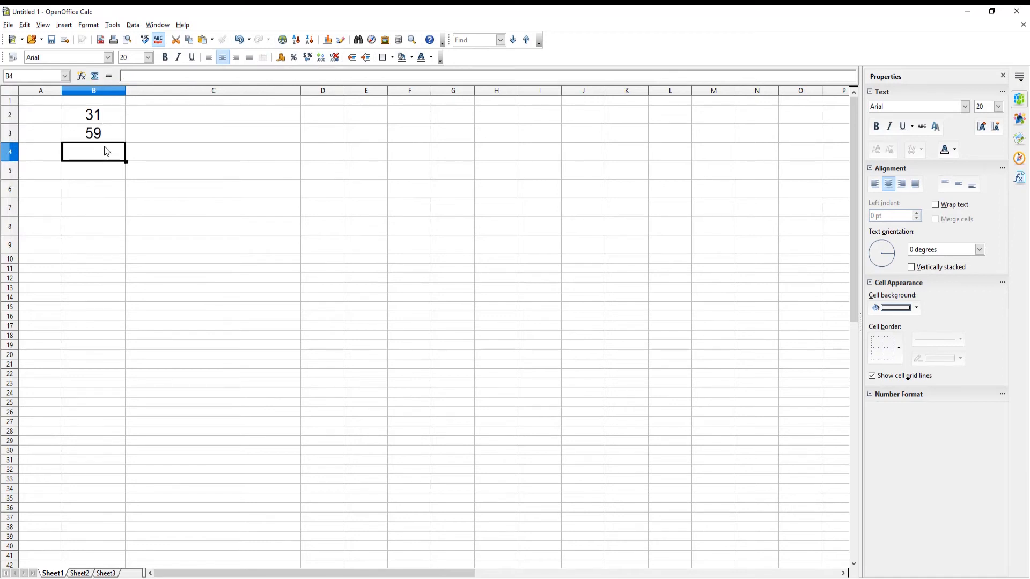
Step: Enter 64, 128, 72, 80, 35 and 222 into cells B4 through B9
type("64")
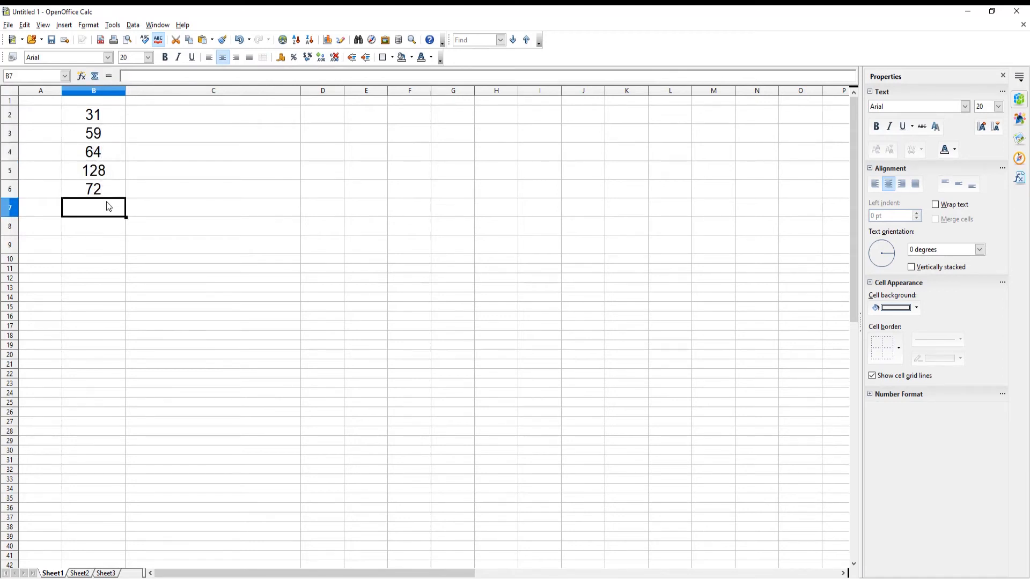
type("222")
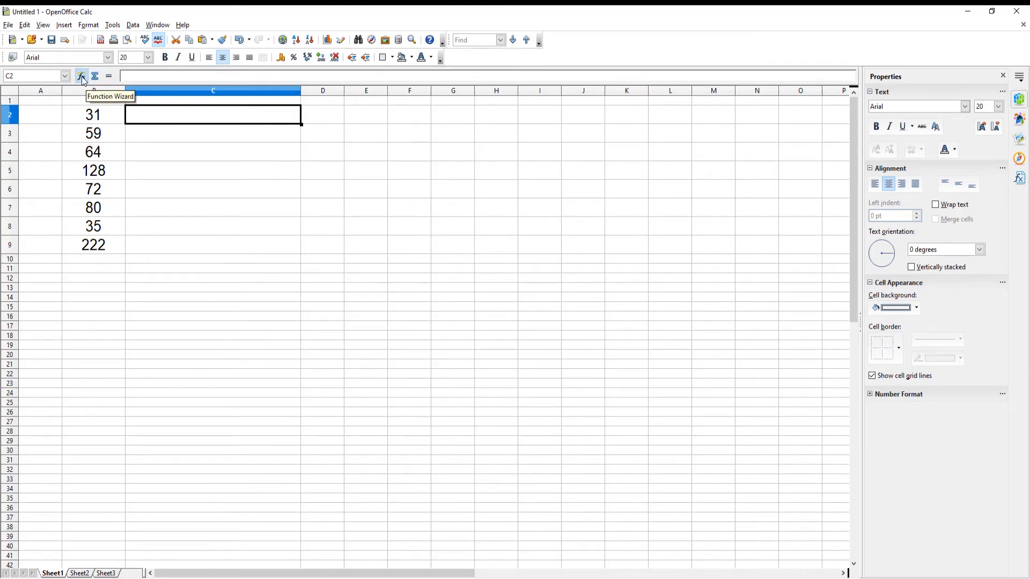
Step: Put =NUMBERTEXT(B2;"en-US") in C2 using the Function Wizard, displaying "thirty-one"
left_click(81, 77)
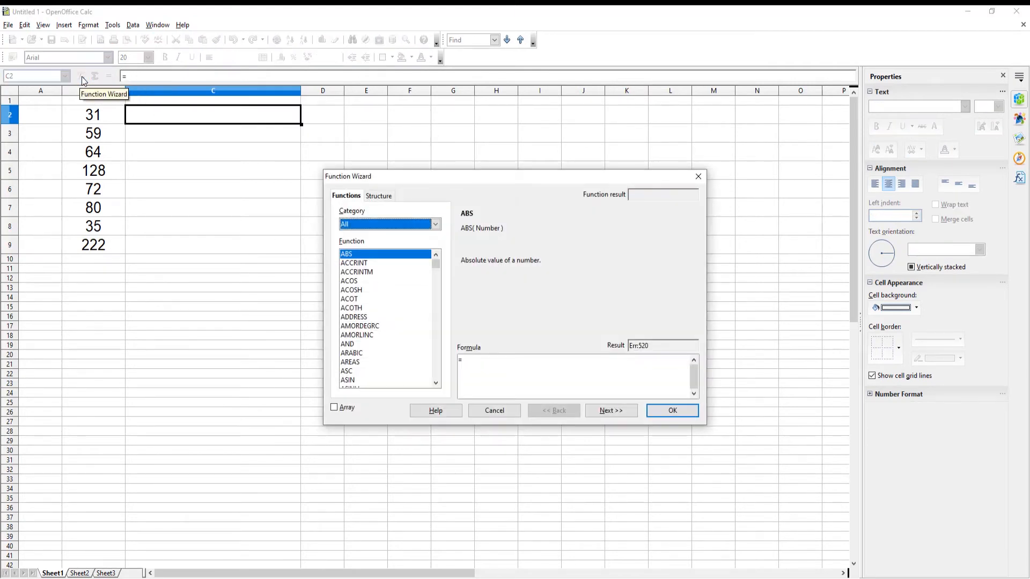
mouse_move(384, 255)
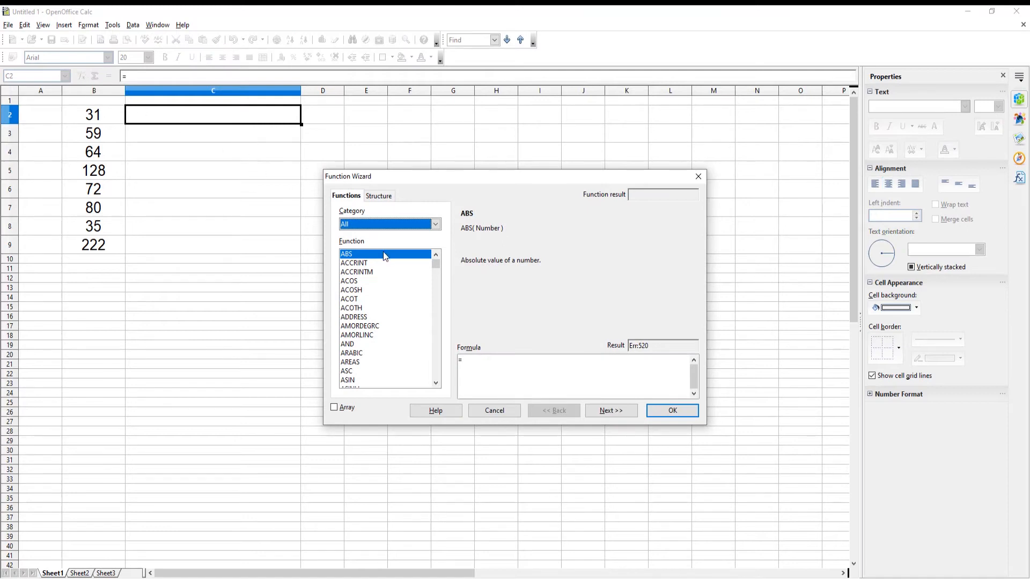
scroll("down", 3)
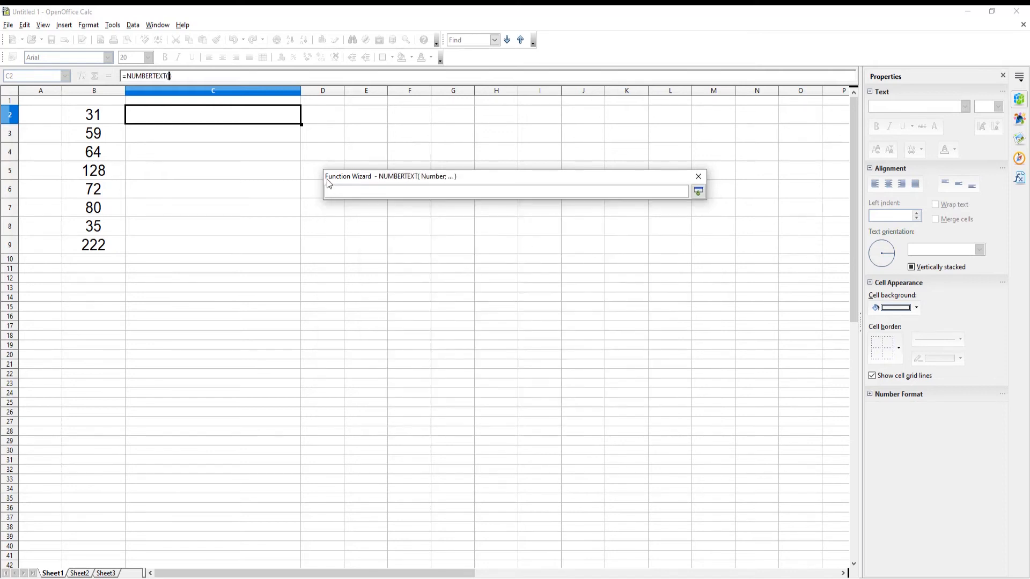
left_click(94, 114)
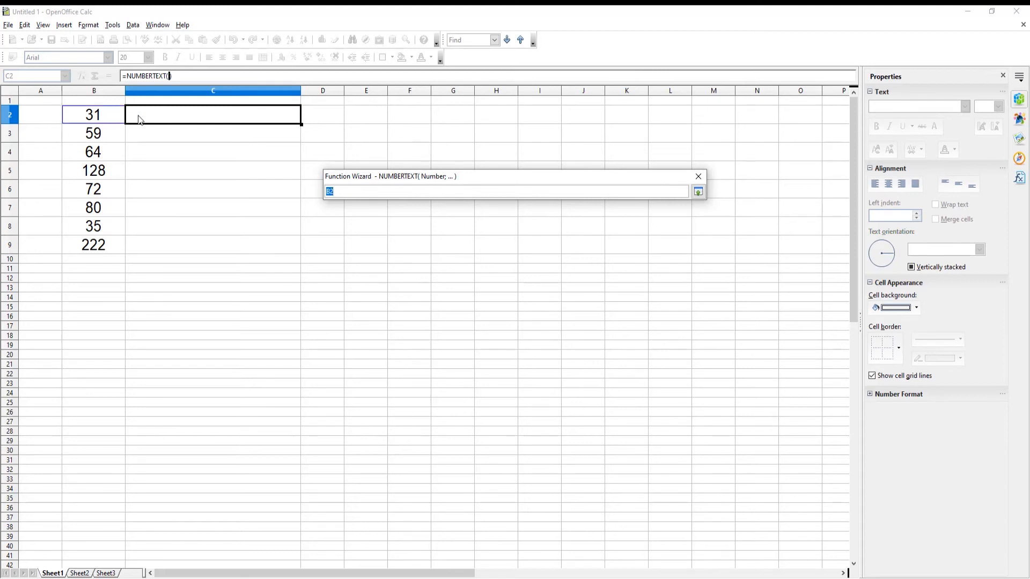
mouse_move(674, 190)
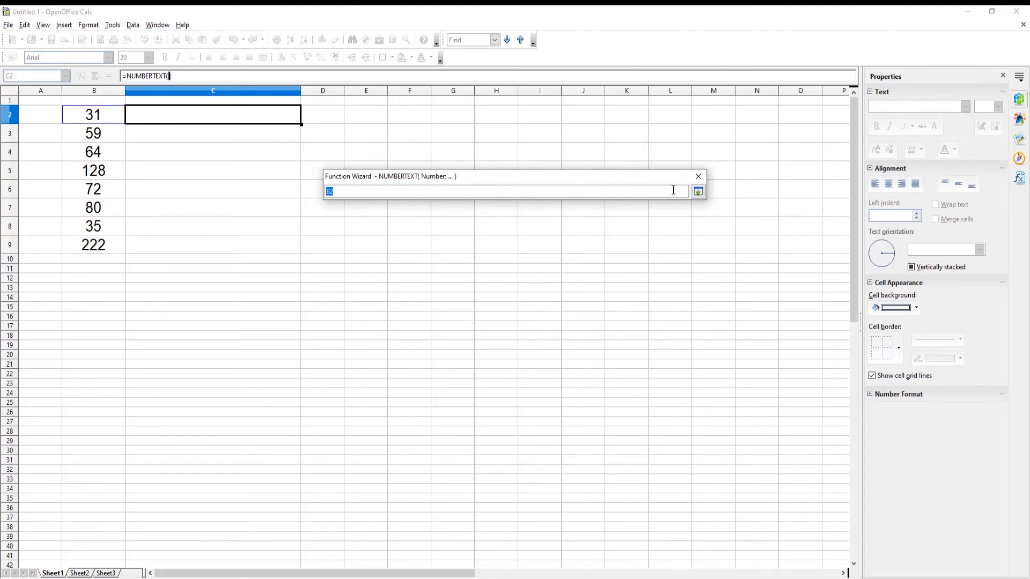
left_click(698, 190)
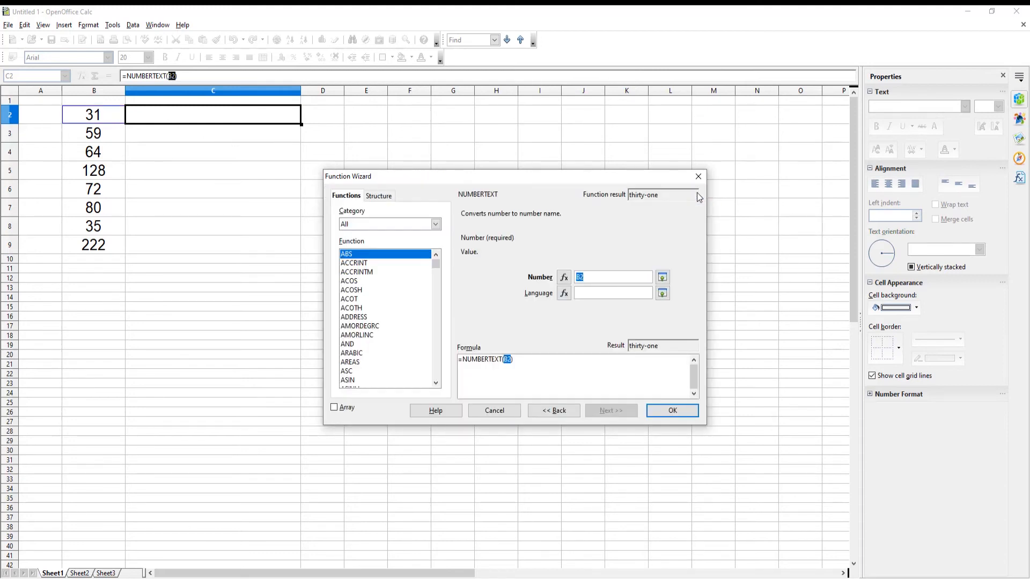
left_click(612, 293)
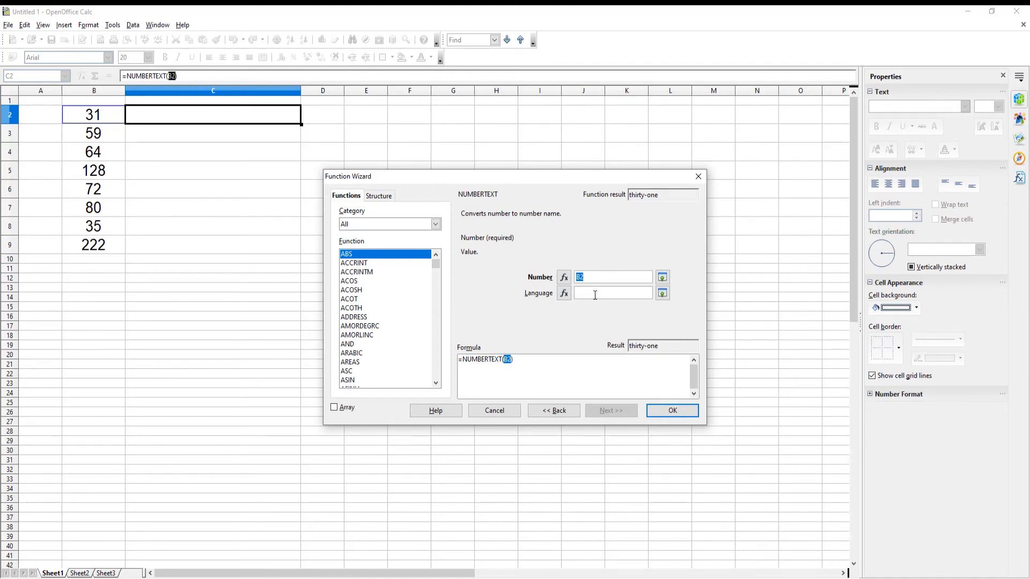
type("\"en-US\"")
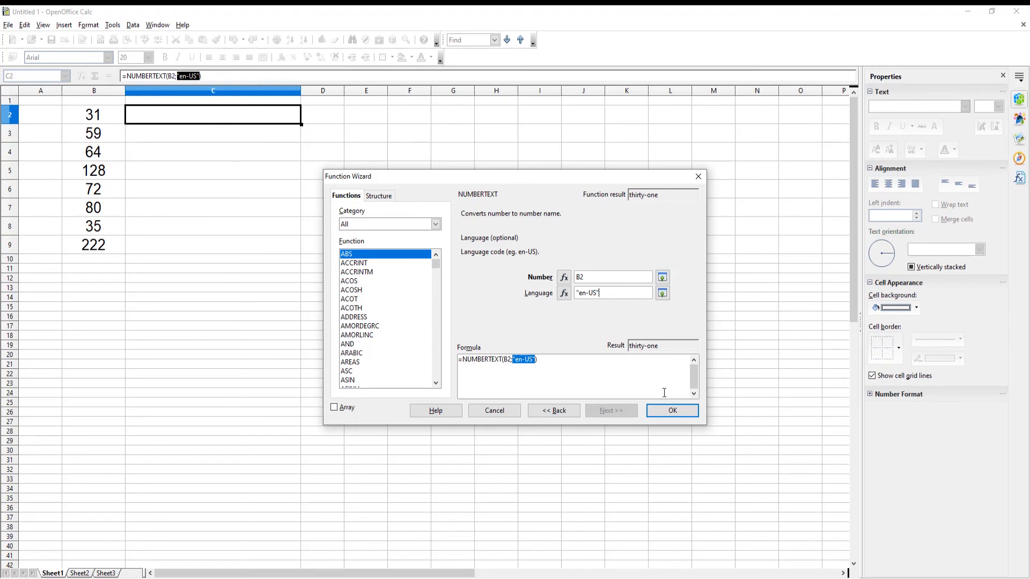
left_click(672, 411)
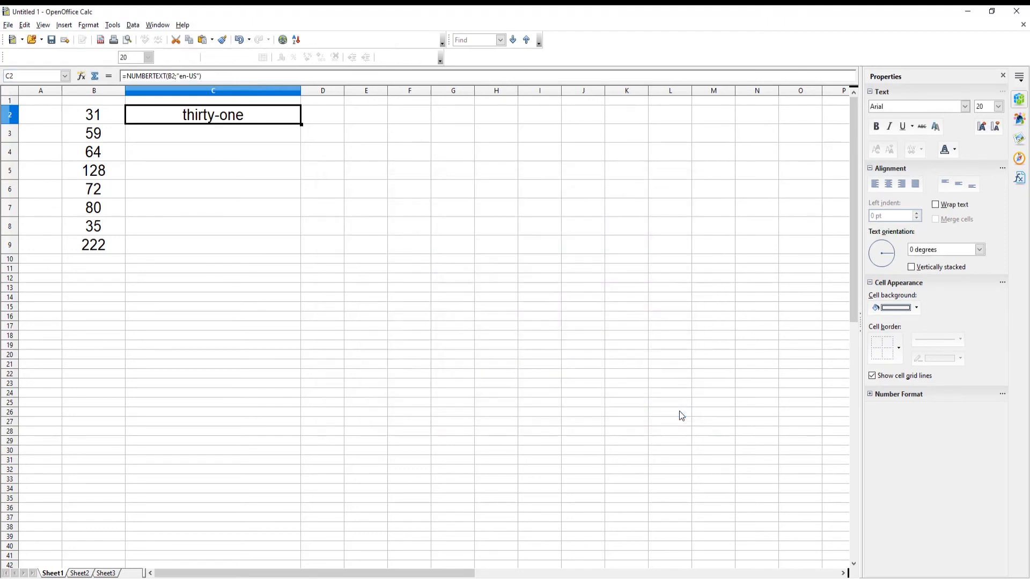